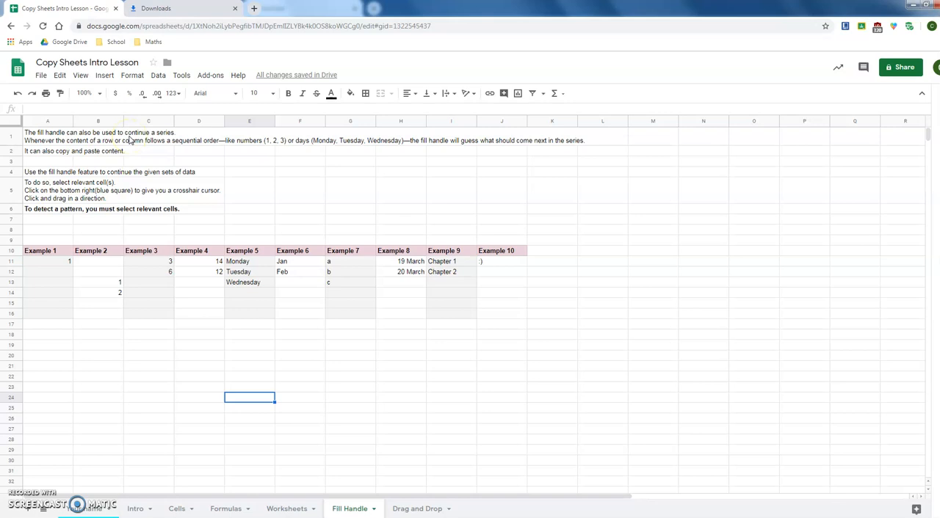
mouse_move(198, 141)
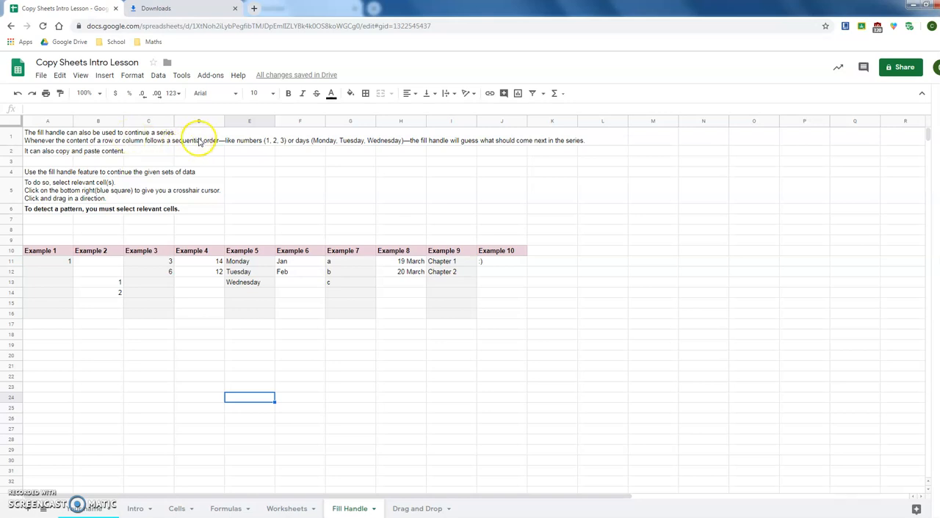
mouse_move(302, 138)
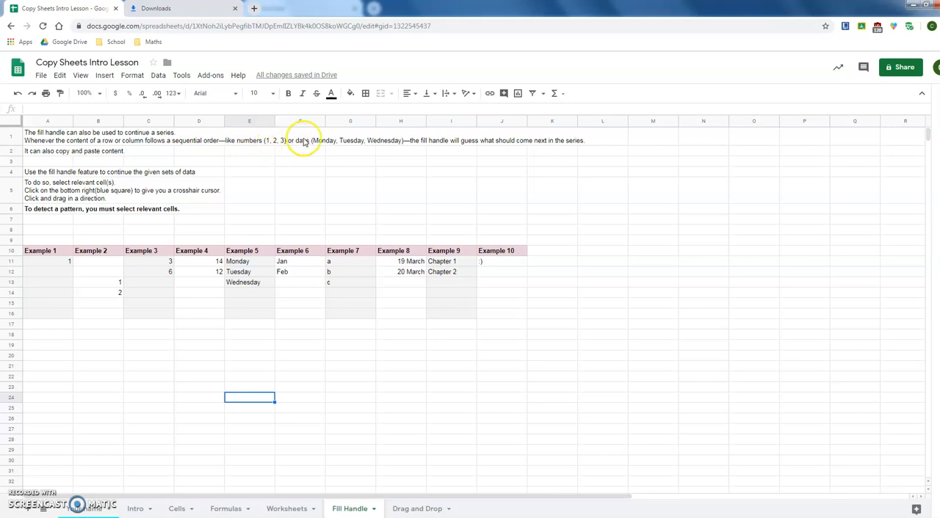
mouse_move(238, 156)
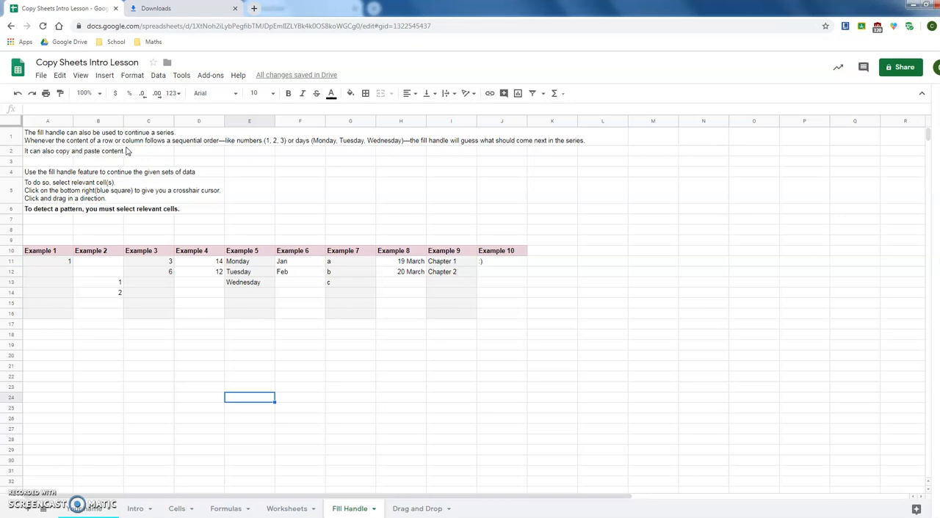
mouse_move(91, 160)
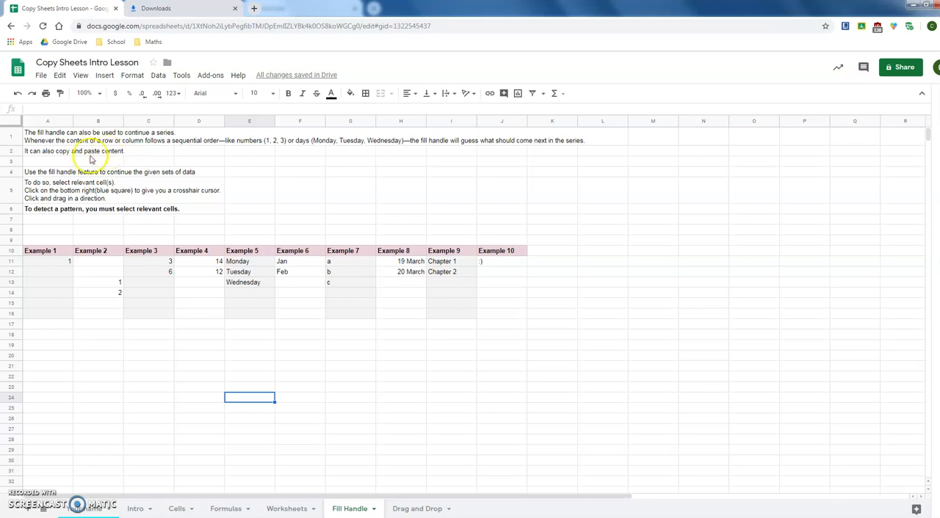
Step: Enter 1 under Example 1 and repeat it down the column to row 15
click(41, 161)
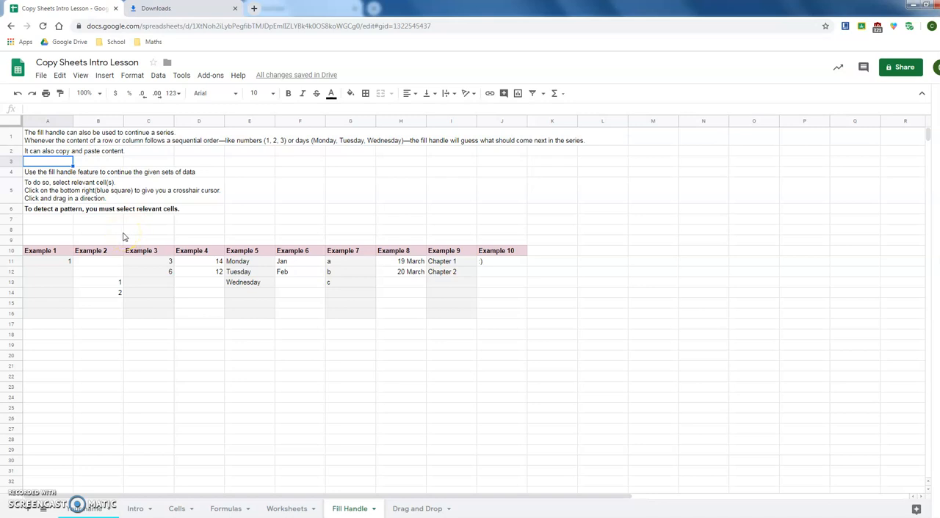
click(91, 249)
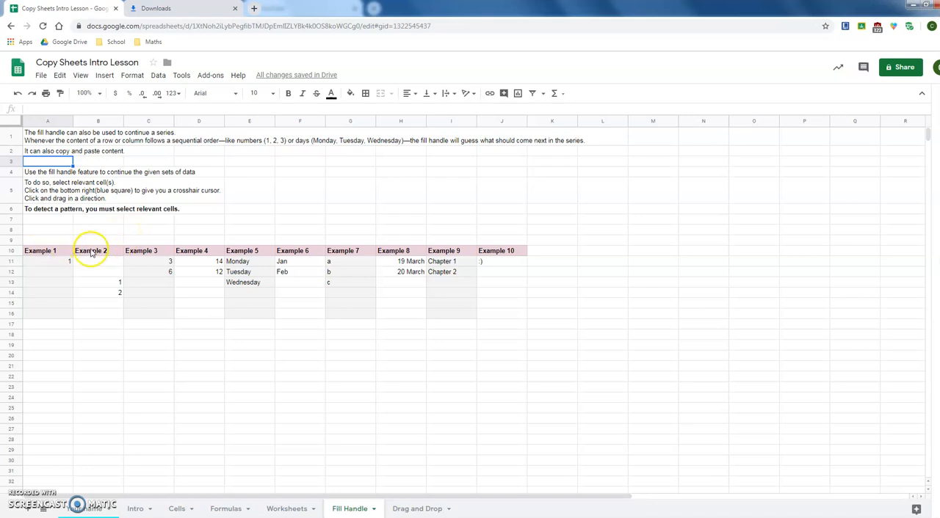
mouse_move(224, 311)
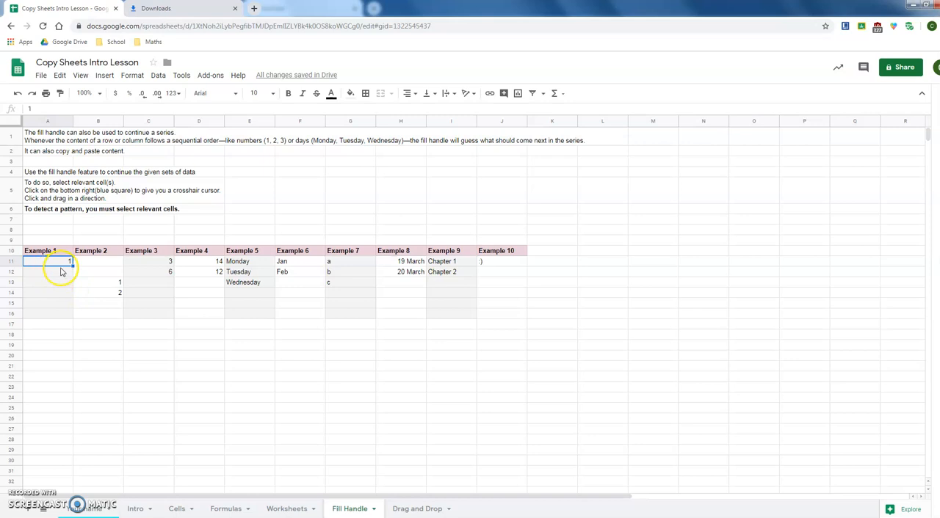
mouse_move(73, 275)
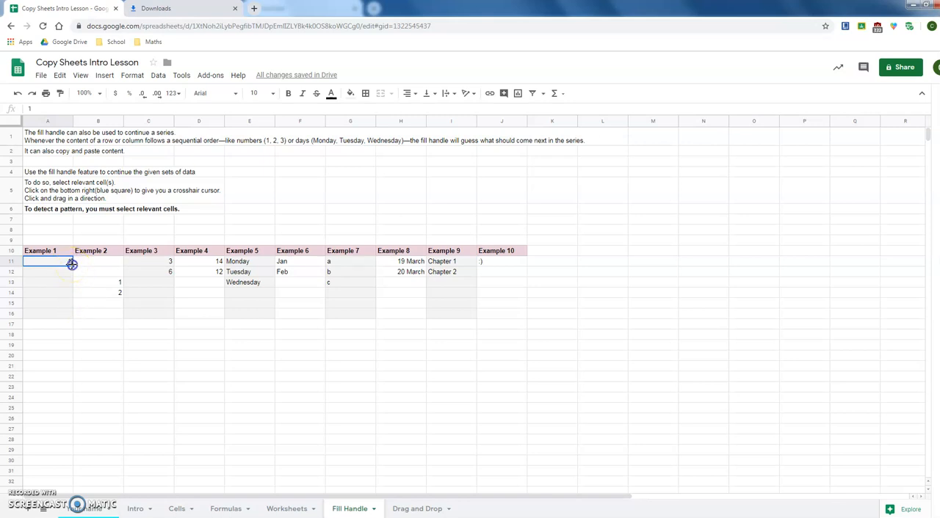
text(1)
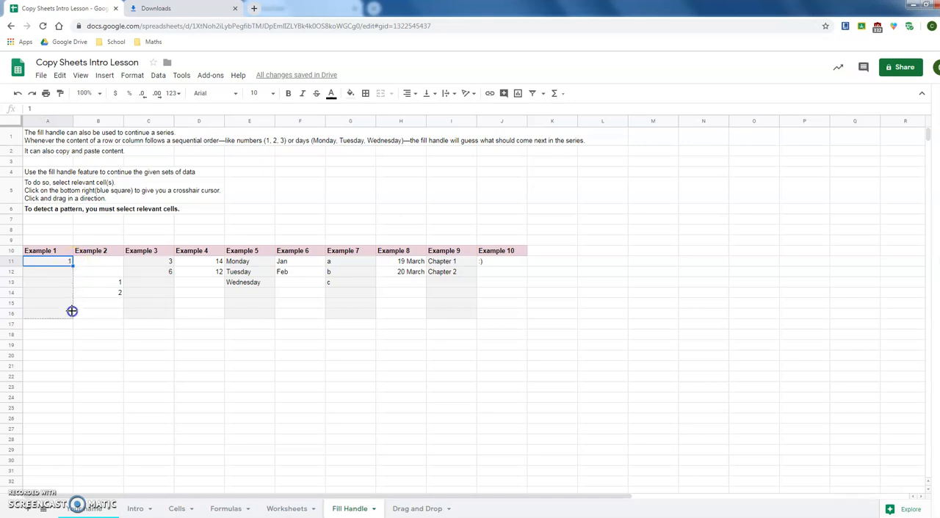
drag(72, 261, 72, 314)
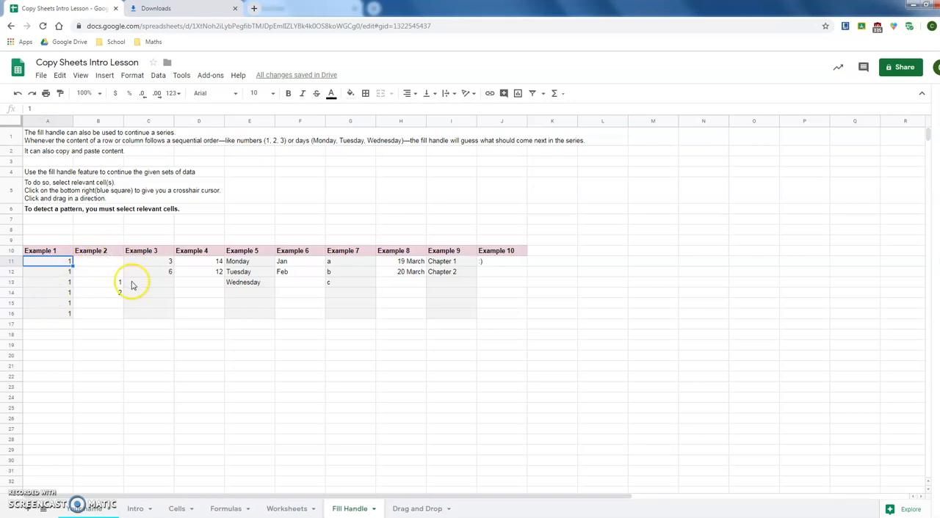
Step: Select the starter values 1 and 2 in Example 2 to continue the series
click(147, 292)
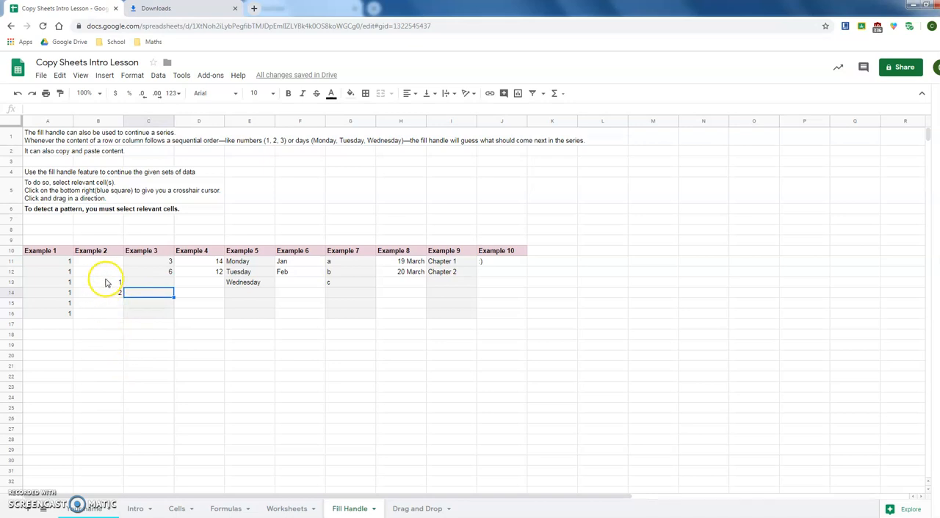
click(99, 282)
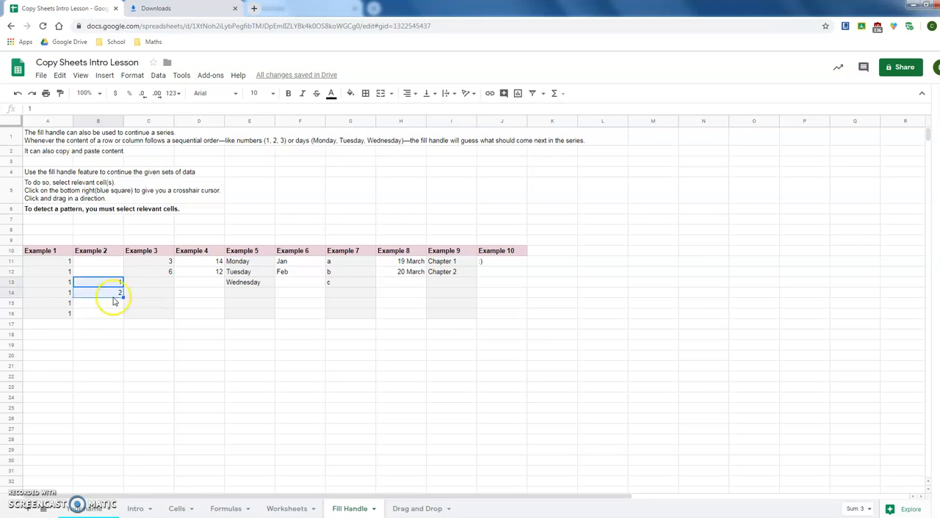
mouse_move(126, 307)
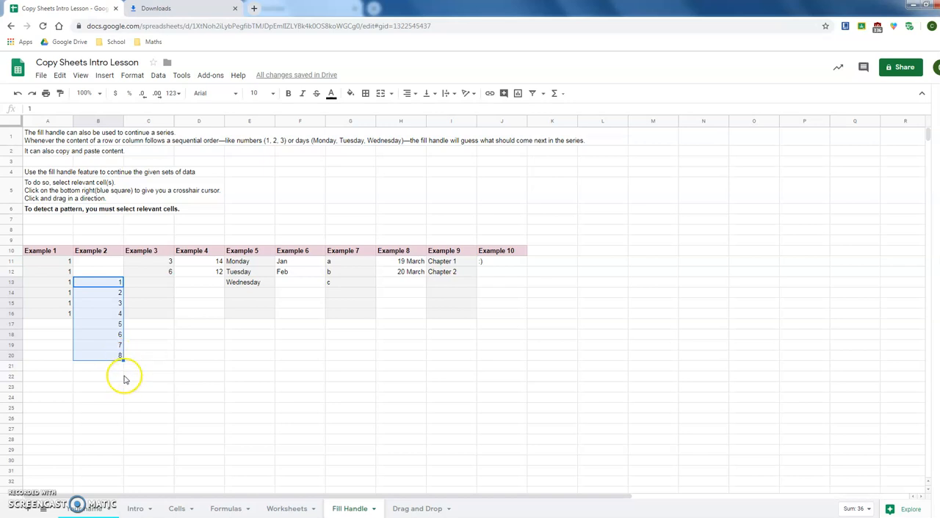
mouse_move(124, 361)
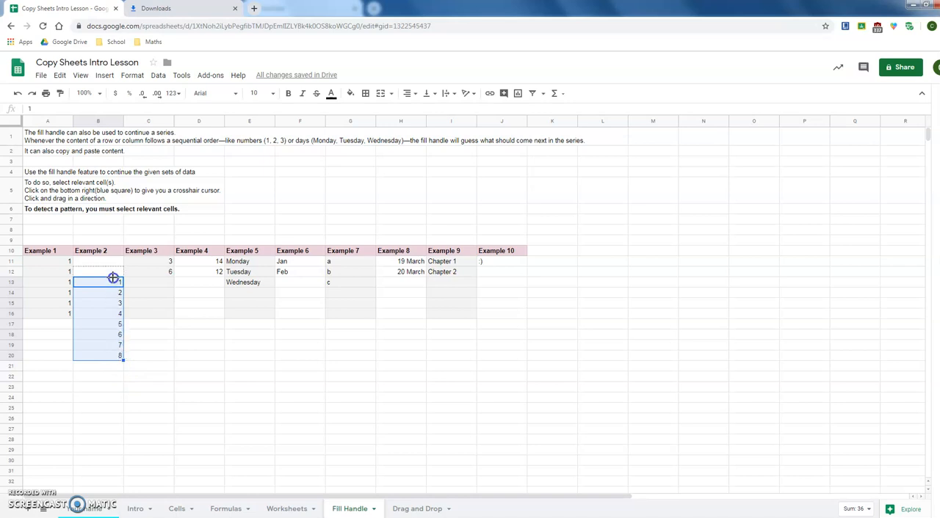
mouse_move(112, 263)
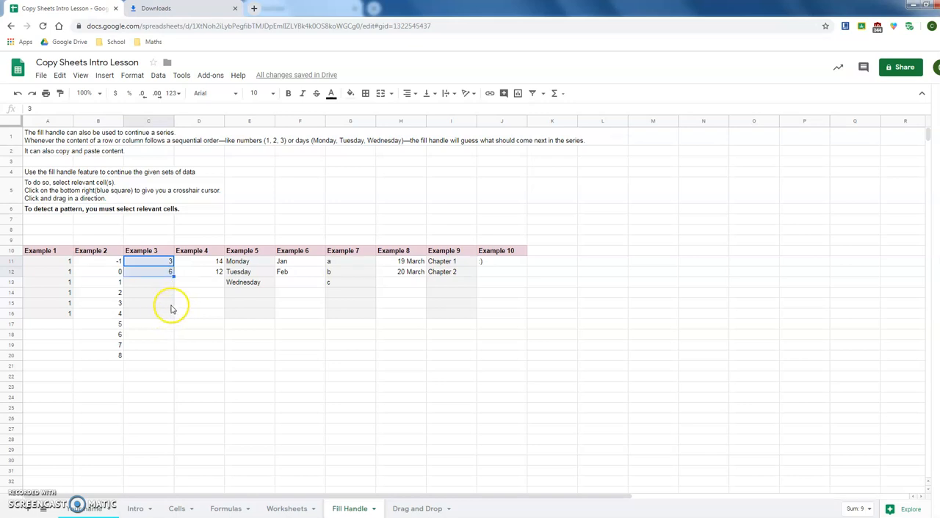
mouse_move(176, 288)
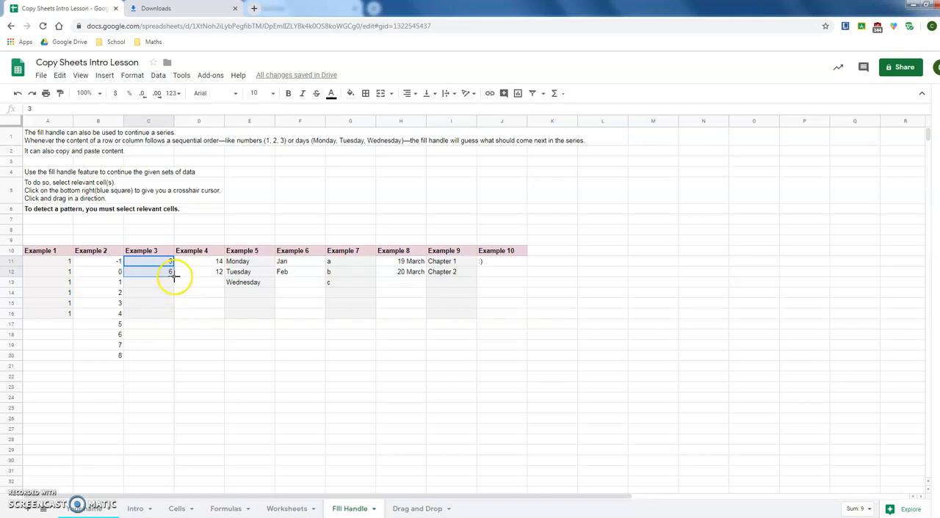
Step: Continue Example 3's 3, 6 series in threes down to 30
drag(170, 273, 168, 356)
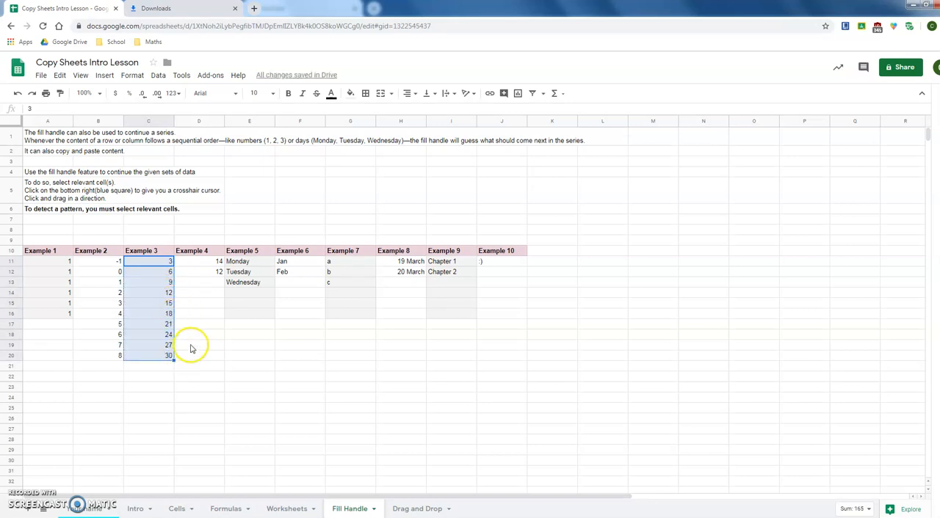
click(198, 345)
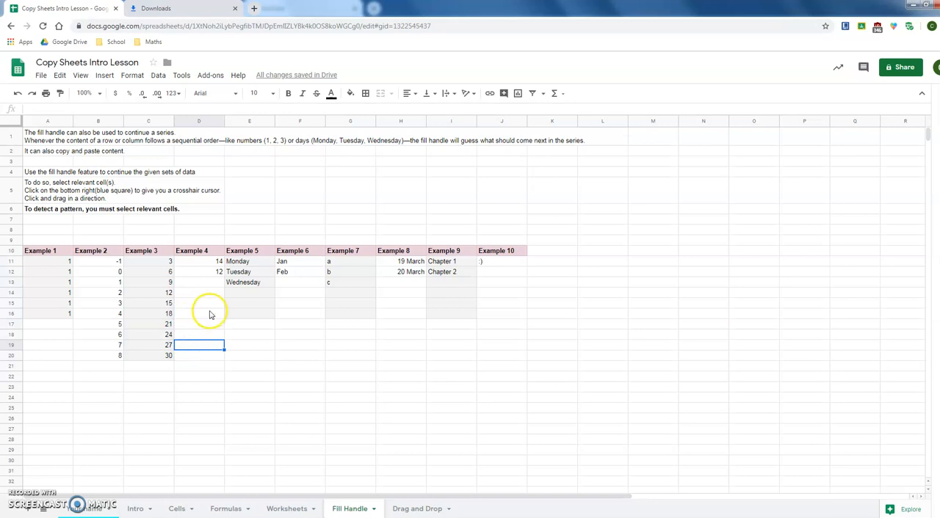
mouse_move(211, 294)
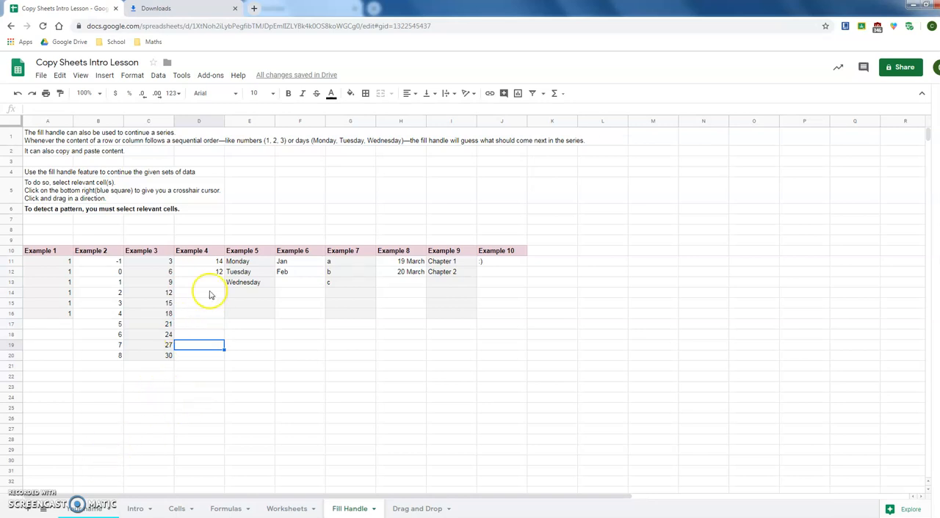
mouse_move(391, 277)
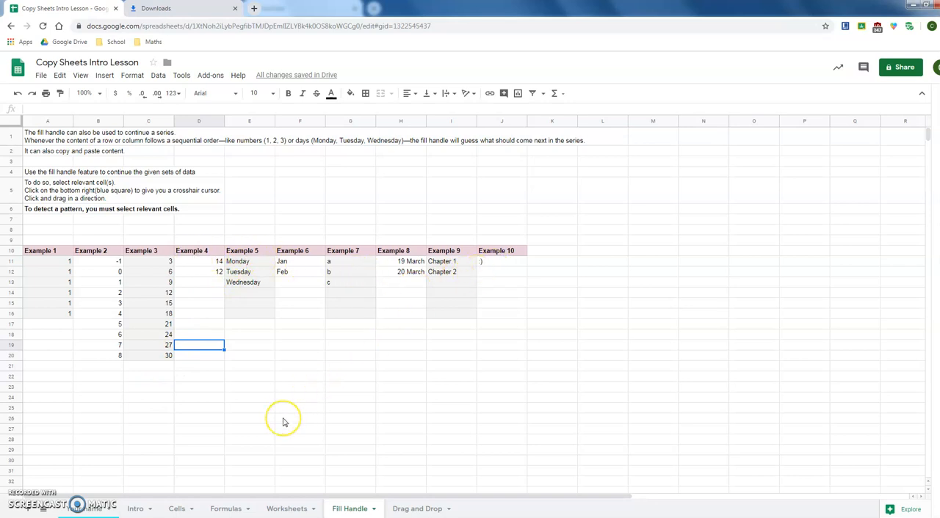
mouse_move(244, 438)
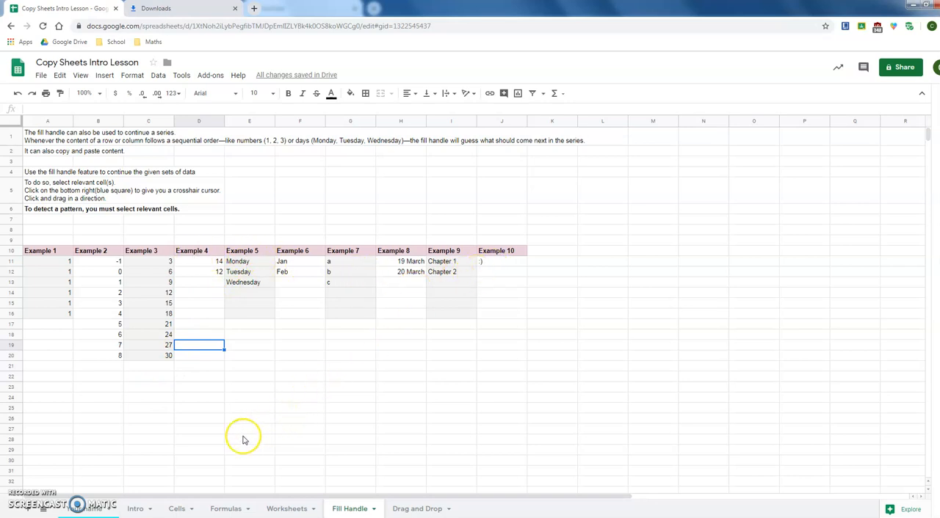
mouse_move(229, 385)
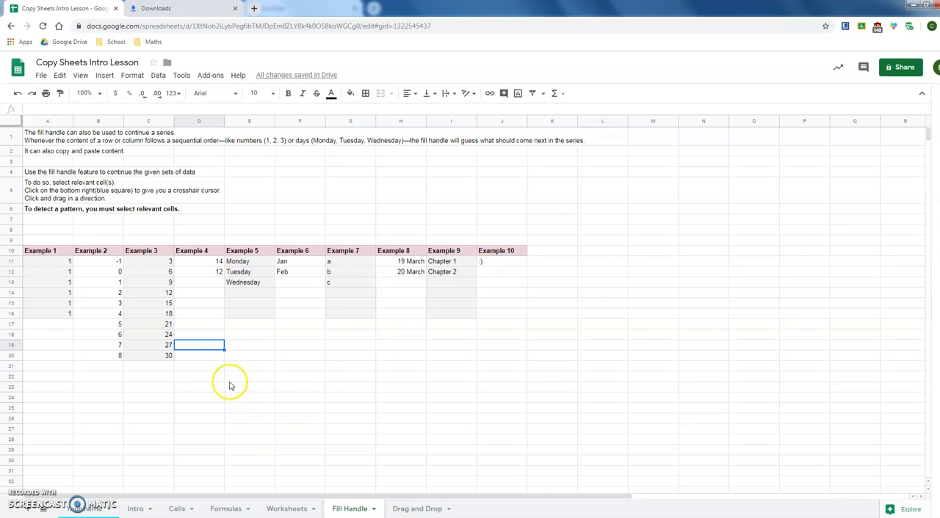
mouse_move(476, 276)
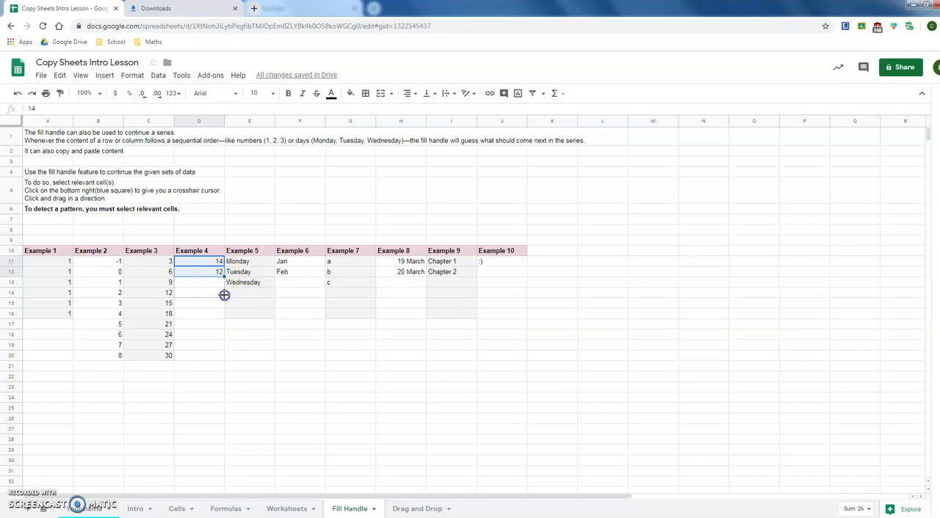
Step: Count Example 4 down from 14 to -4 and repeat Monday–Wednesday down Example 5 to row 20
drag(223, 295, 223, 355)
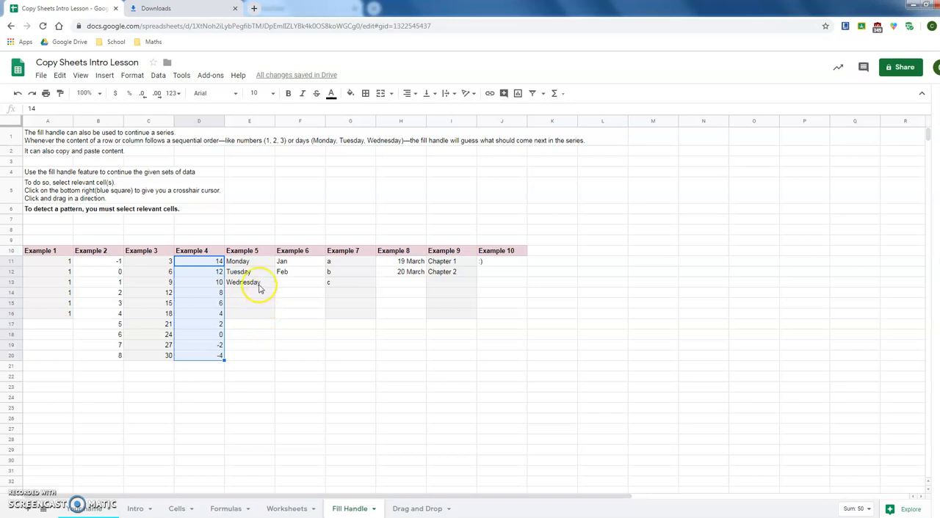
click(250, 261)
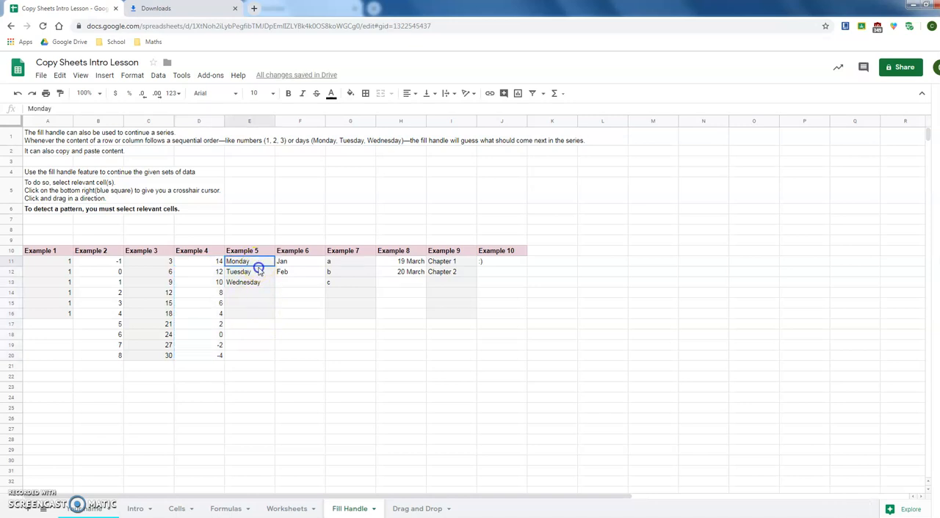
drag(250, 261, 250, 282)
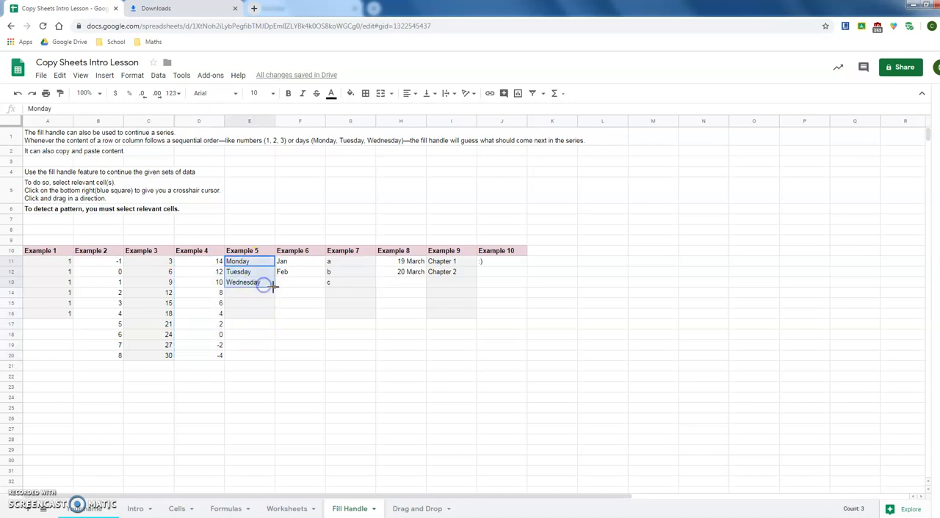
drag(265, 285, 268, 355)
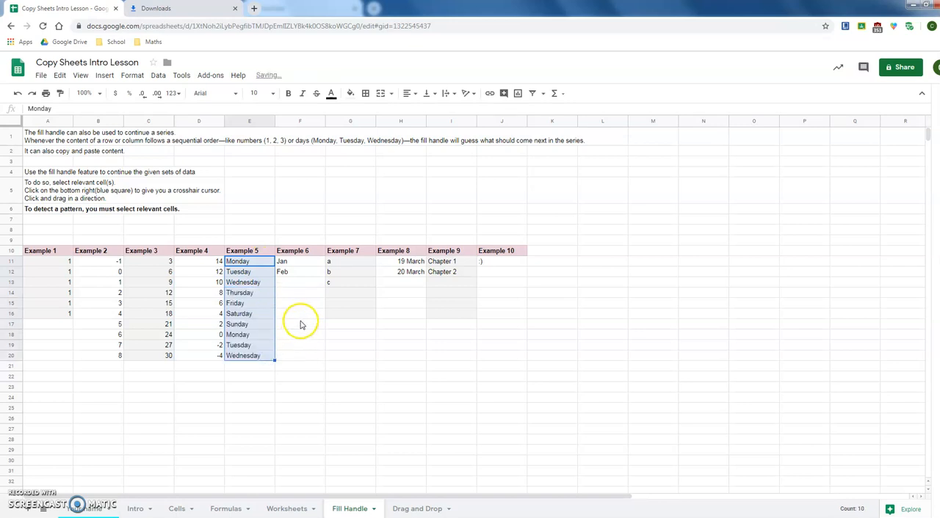
Step: Continue Example 6's months from Jan down to Oct
click(298, 261)
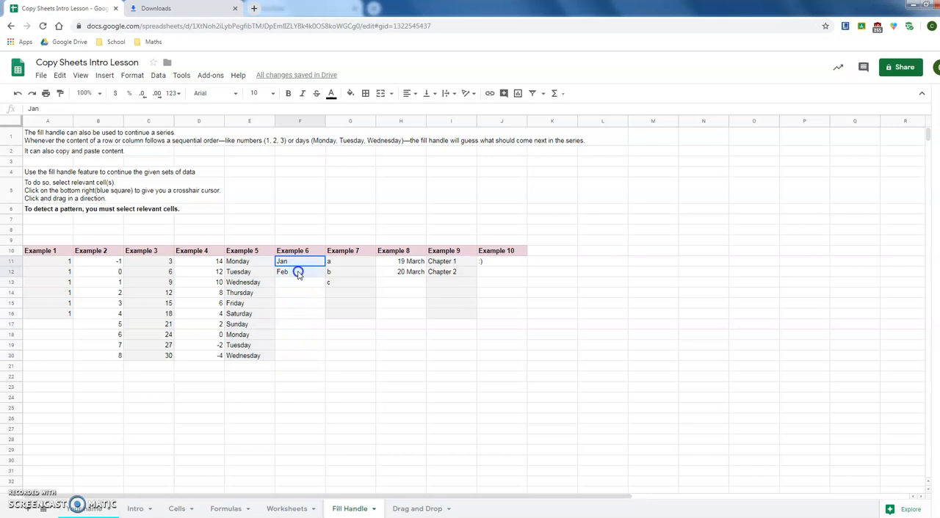
drag(299, 267, 323, 293)
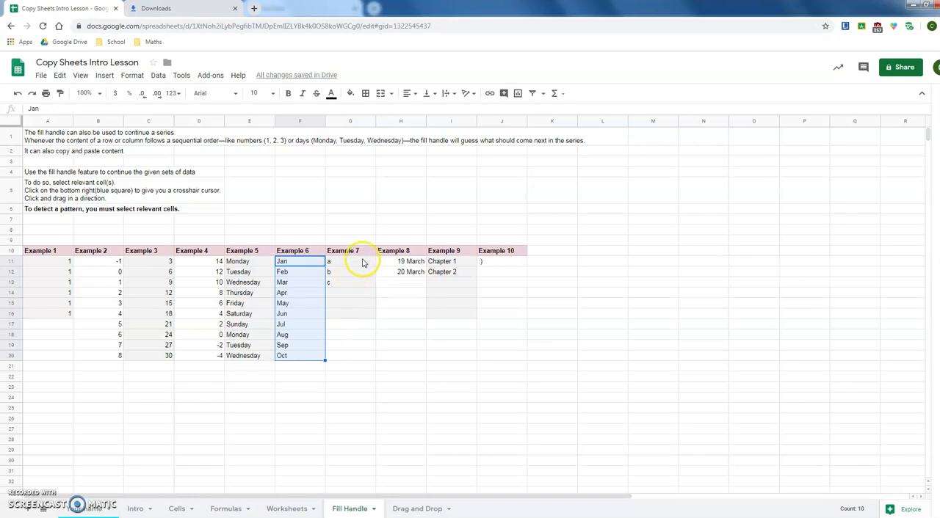
Step: Repeat Example 7's a, b, c pattern down to row 20
drag(349, 262, 350, 282)
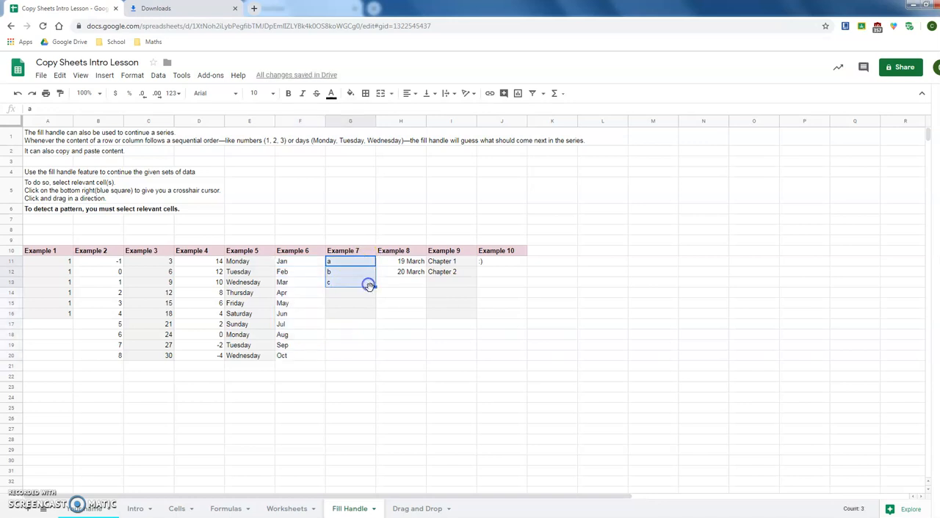
drag(368, 285, 373, 301)
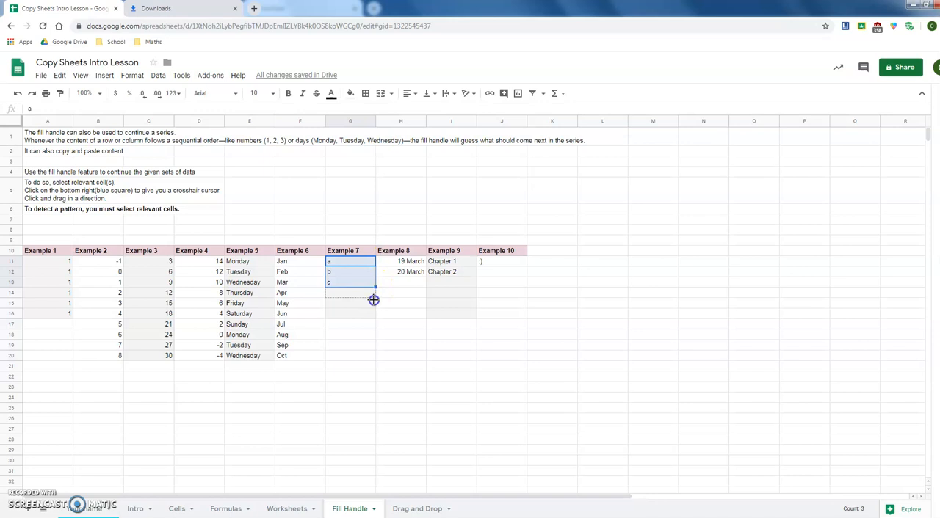
drag(373, 300, 355, 356)
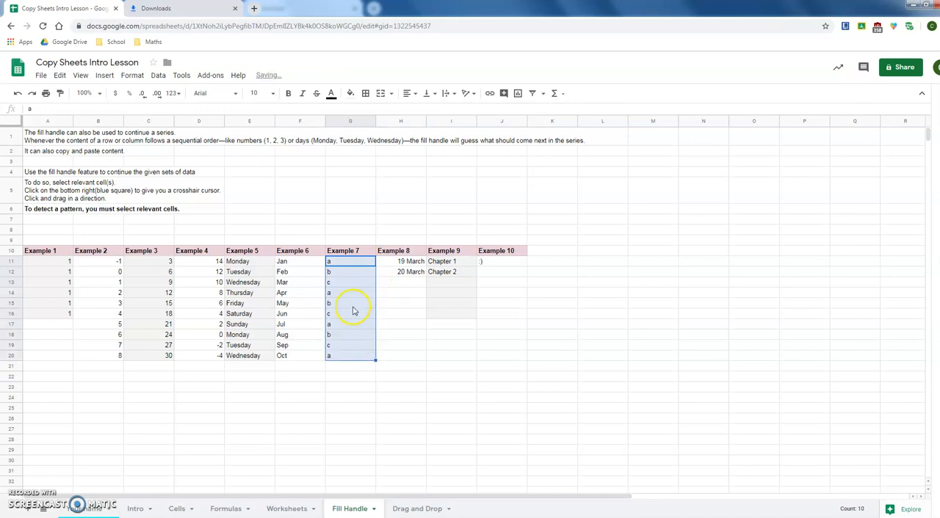
click(350, 293)
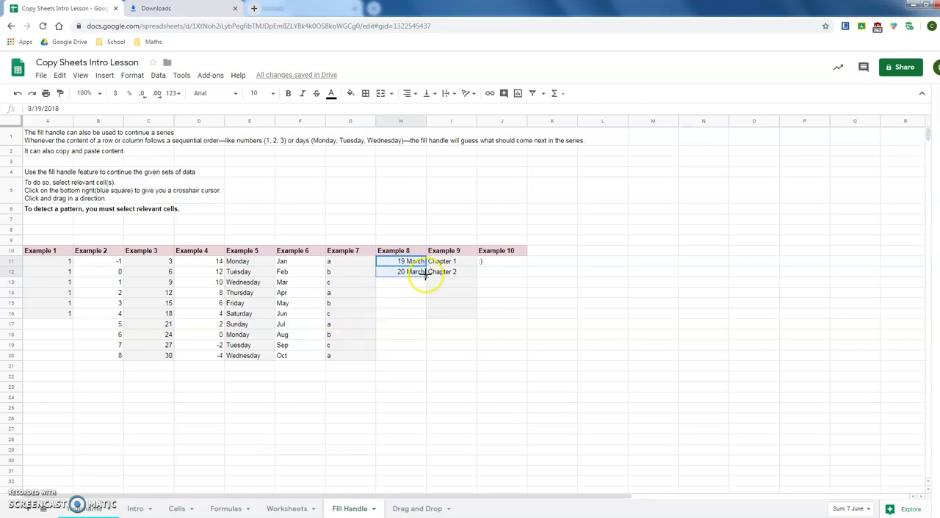
Step: Continue Example 8's dates from 19 March down to 25 March
drag(424, 276, 425, 329)
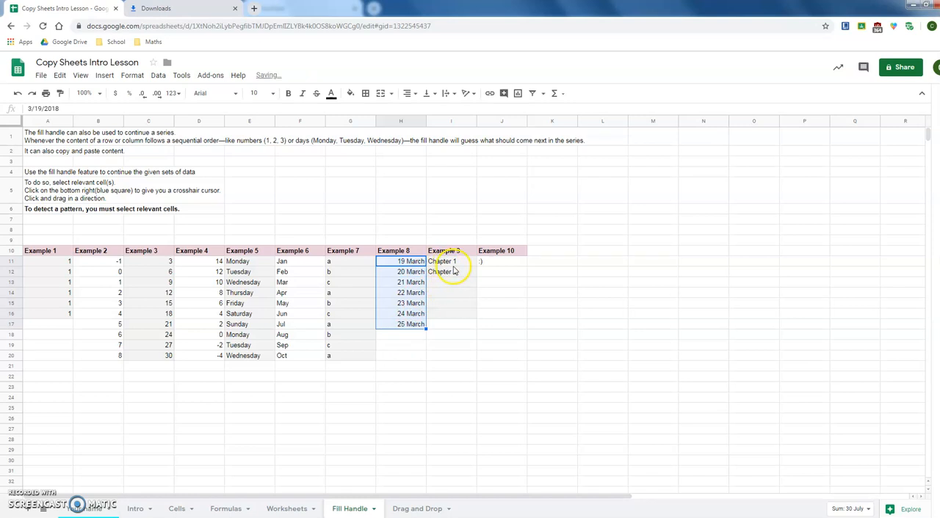
click(451, 261)
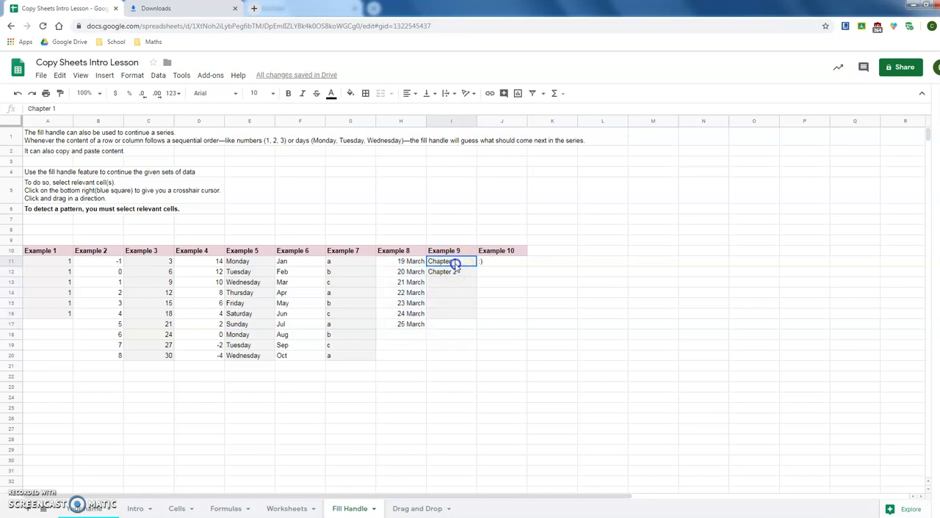
drag(451, 261, 451, 272)
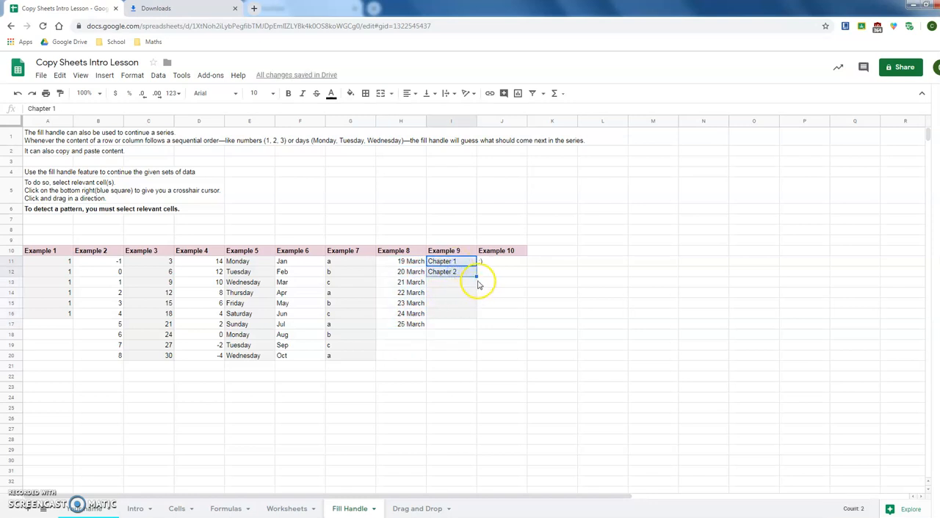
Step: Continue Example 9 to Chapter 10 and extend Example 10's 3 down the column
drag(476, 276, 467, 360)
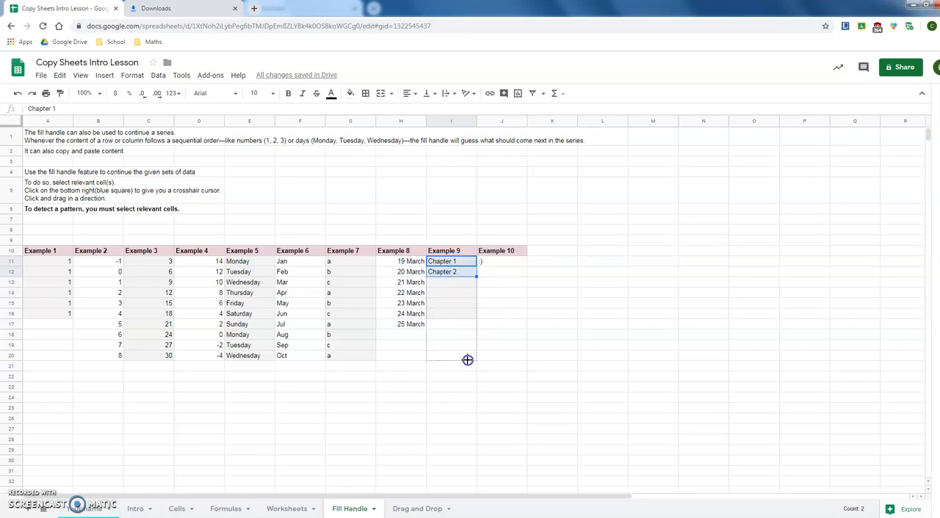
drag(475, 276, 476, 355)
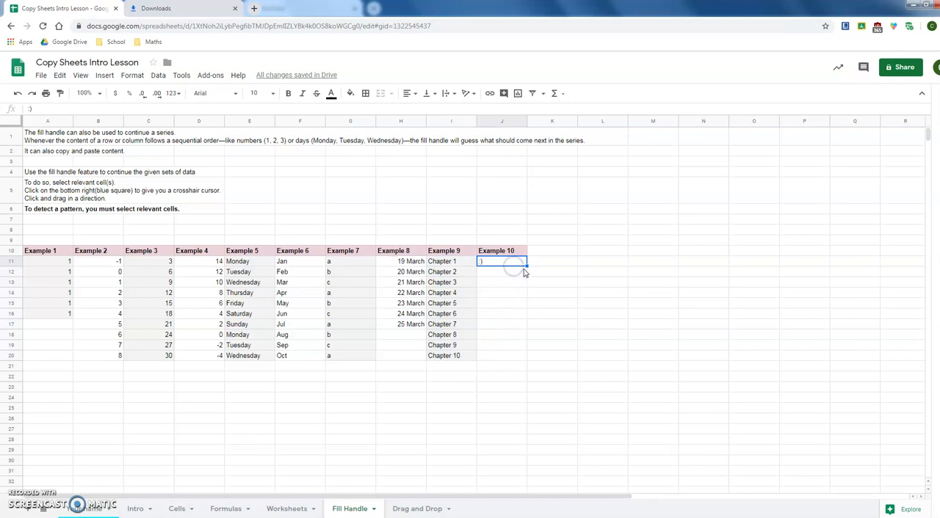
drag(514, 264, 527, 301)
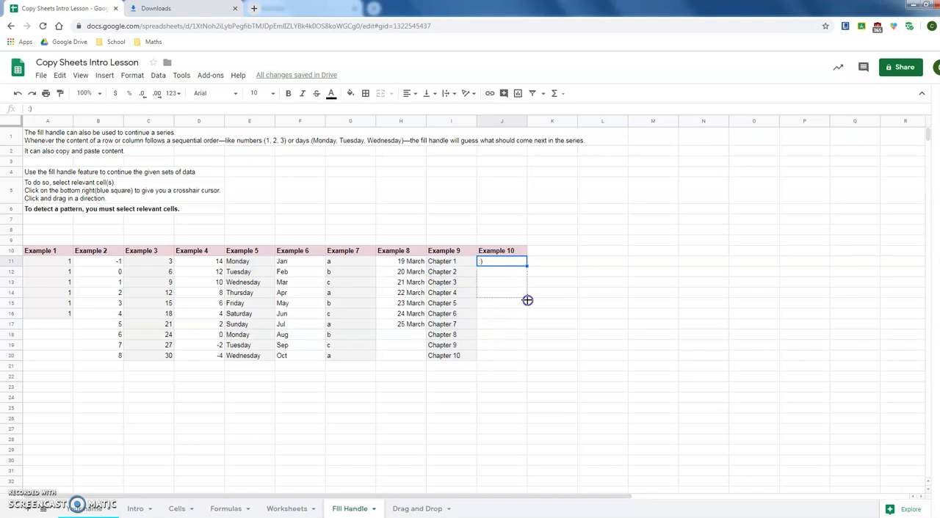